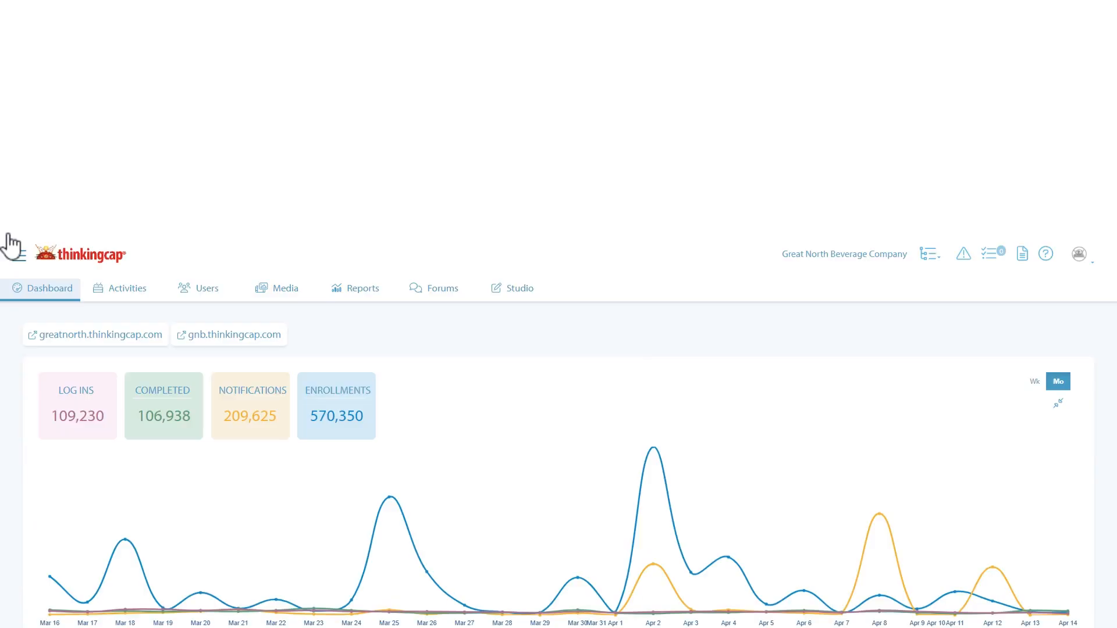
Bring up the administration menu over the Great North Beverage Company dashboard.
scroll(down, 3)
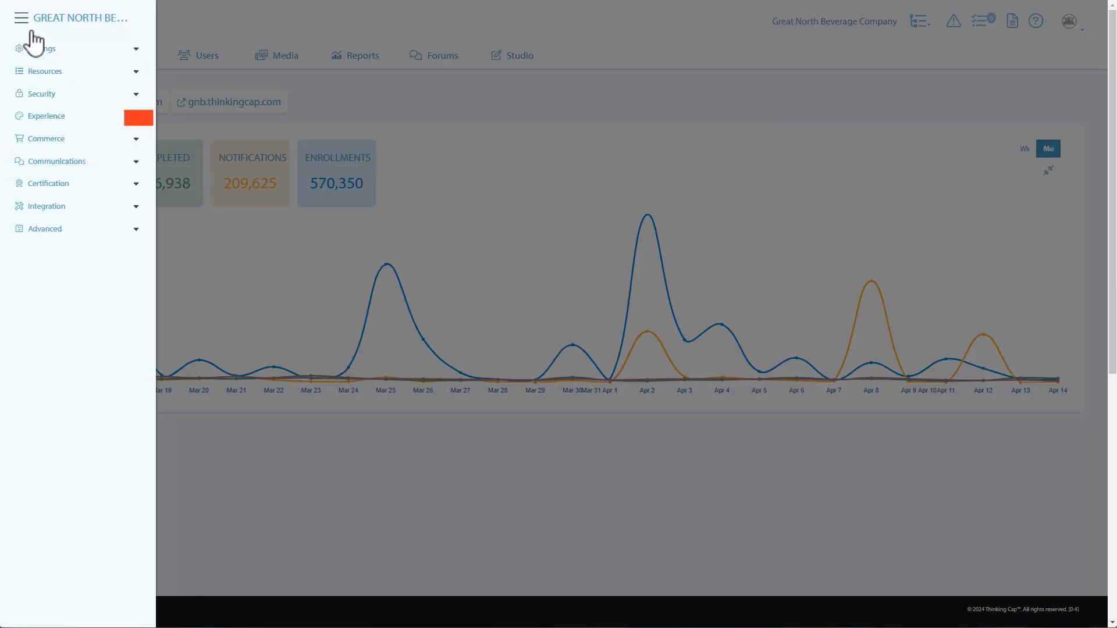
Go to Experience > Pages to show the Home page's title, description and URL.
click(46, 115)
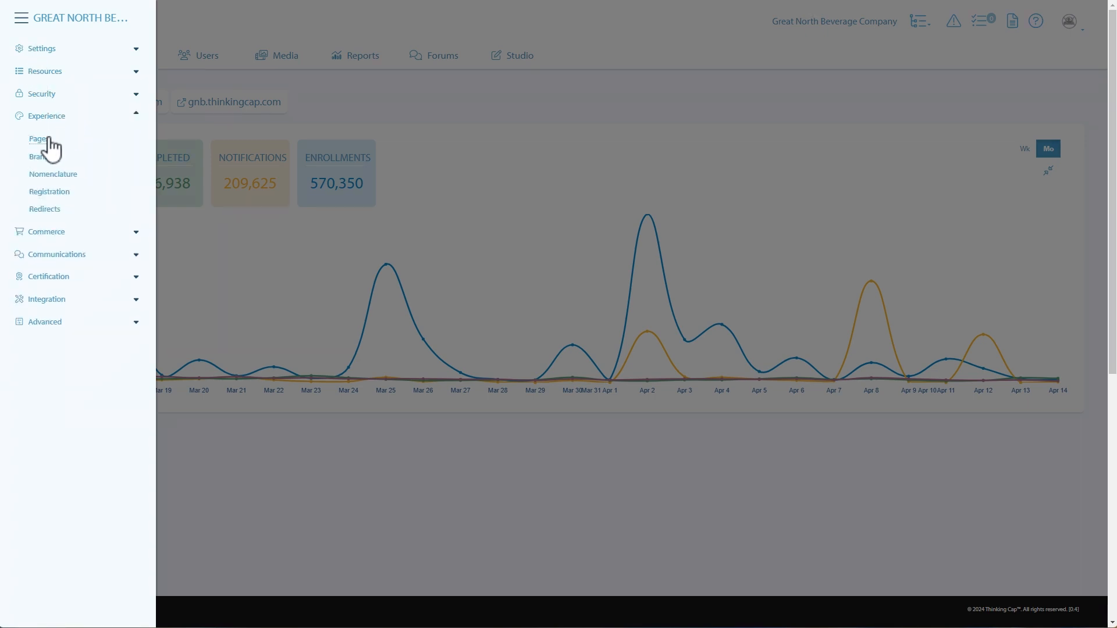
click(36, 138)
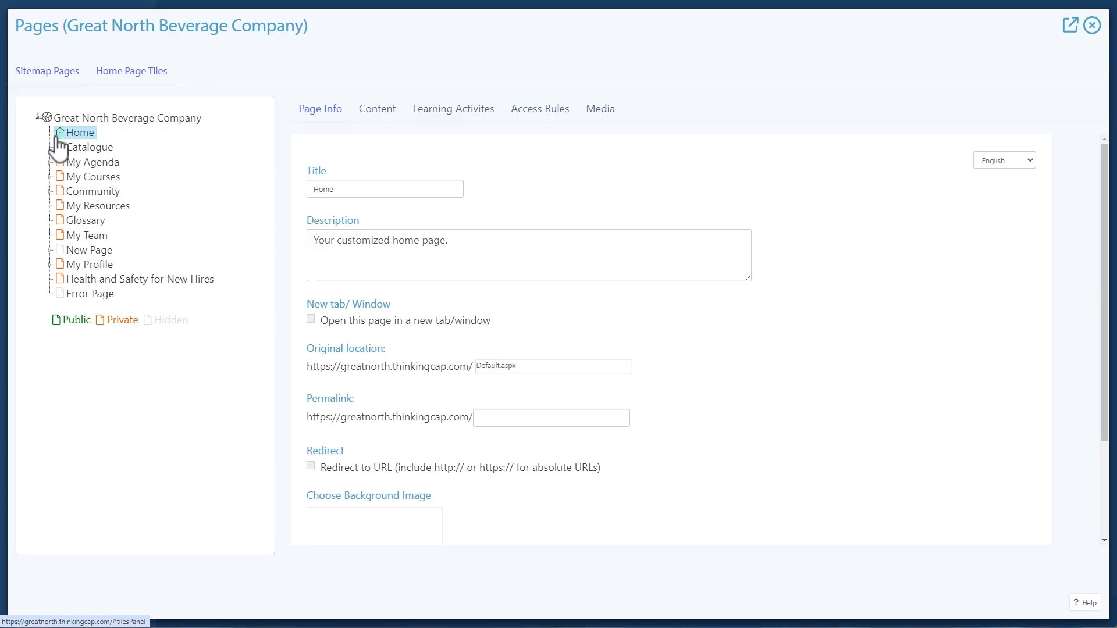
Show the Home Page Tiles list with desktop, tablet, phone columns and display order.
click(132, 71)
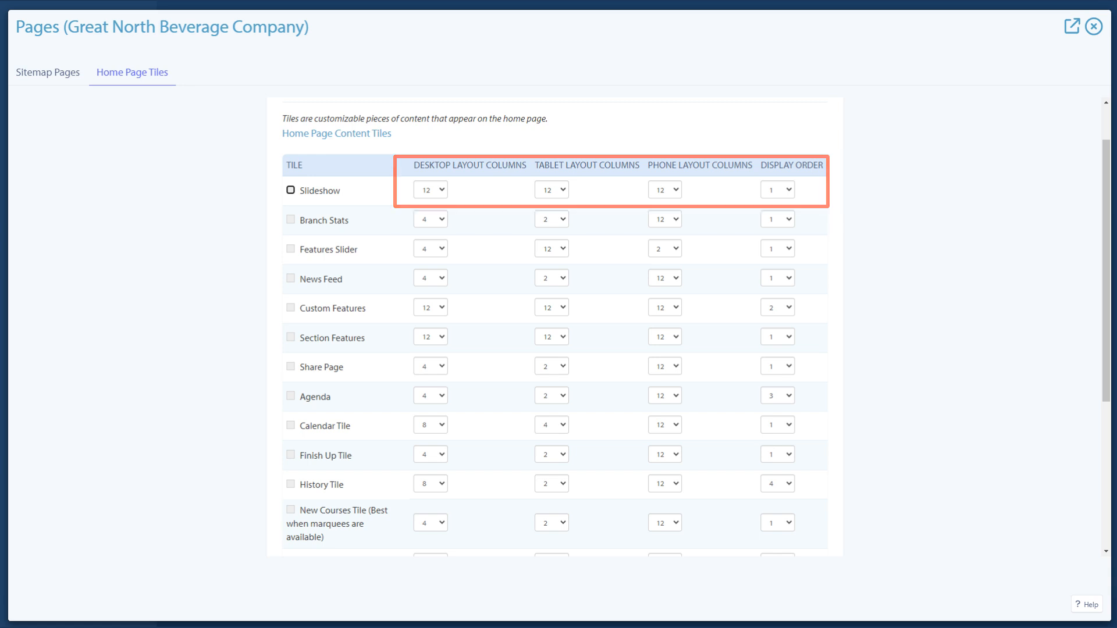
click(288, 191)
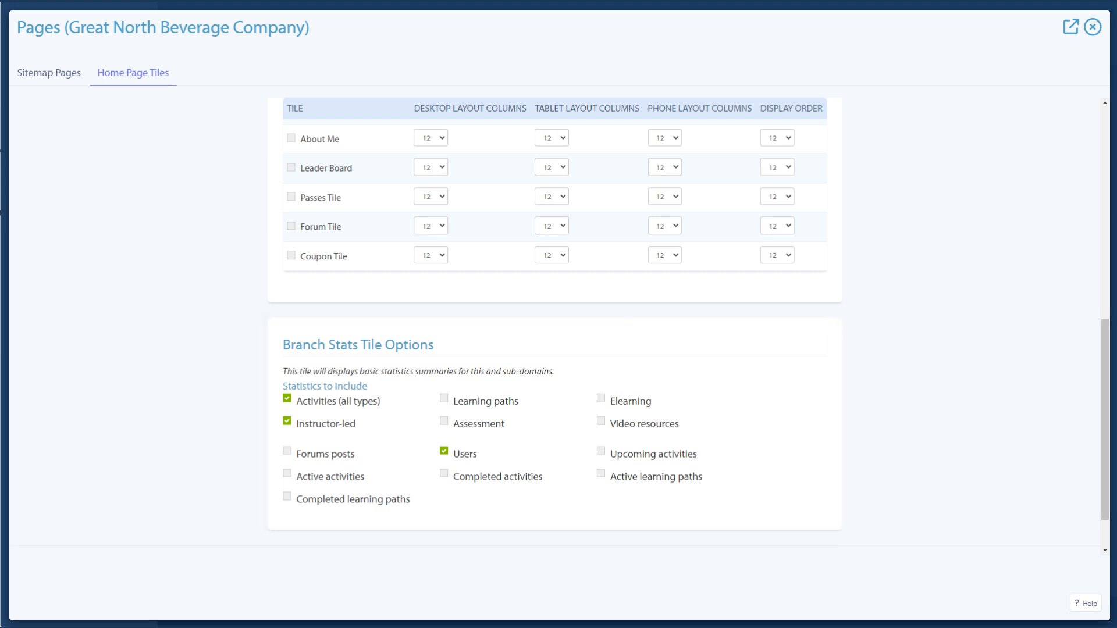
Scroll to the Branch Stats statistics choices and Features Slider title, text, image, link rows.
scroll(down, 3)
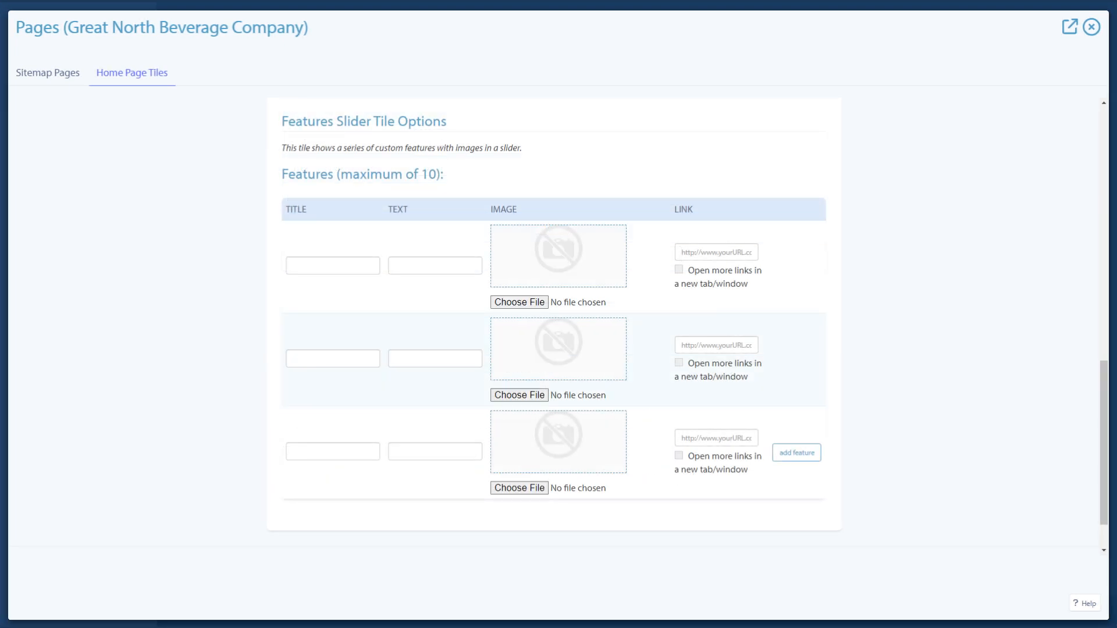